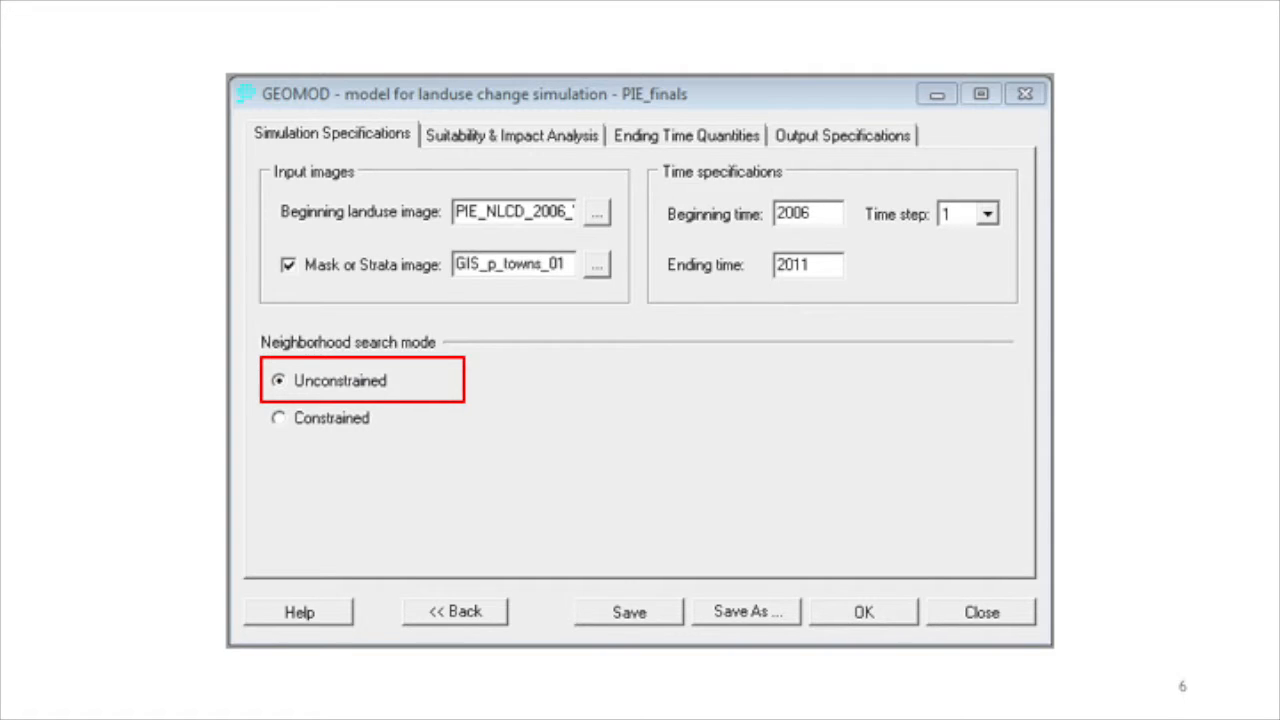
Advance to the constrained neighborhood search slide: 3 x 3 width, 2006–2011, time step 1.
{"action": "left_click", "coordinate": [279, 417]}
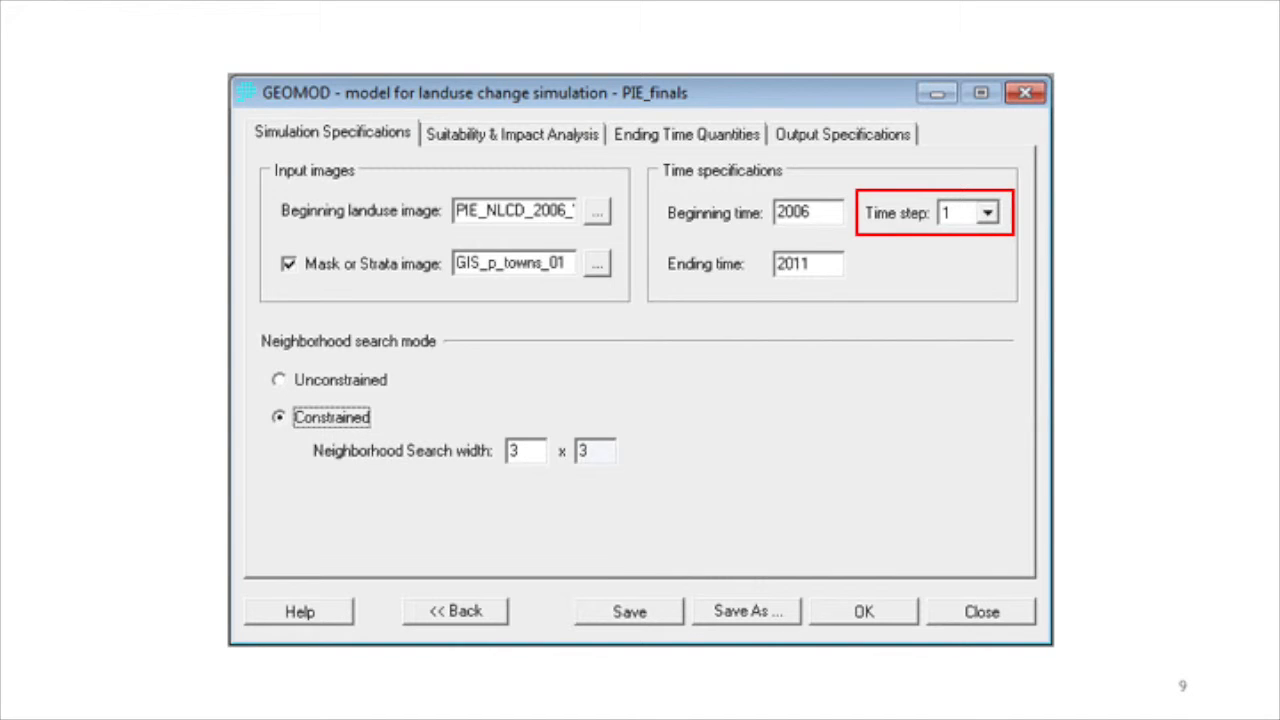
{"action": "left_click", "coordinate": [511, 134]}
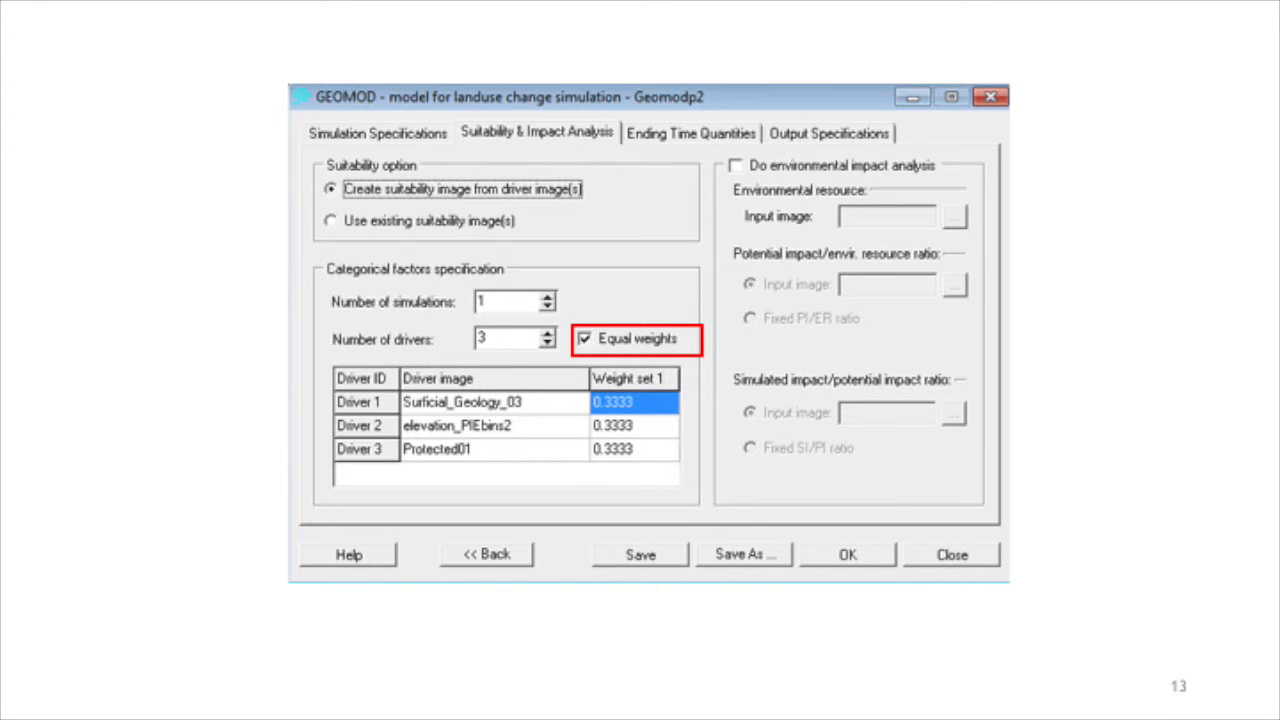
Advance to the Suitability & Impact Analysis slide highlighting the Equal weights checkbox.
{"action": "left_click", "coordinate": [585, 338]}
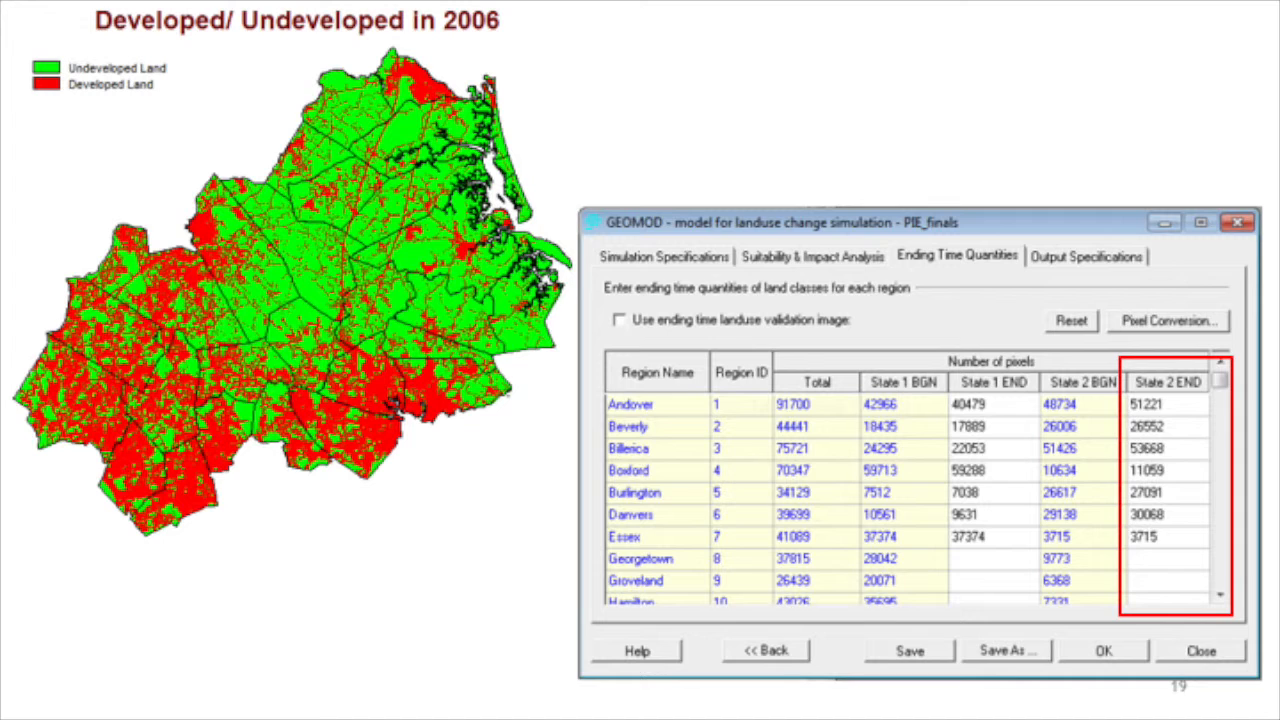
Advance to the Ending Time Quantities slide highlighting the State 2 END column beside the 2006 map.
{"action": "key", "text": "Right"}
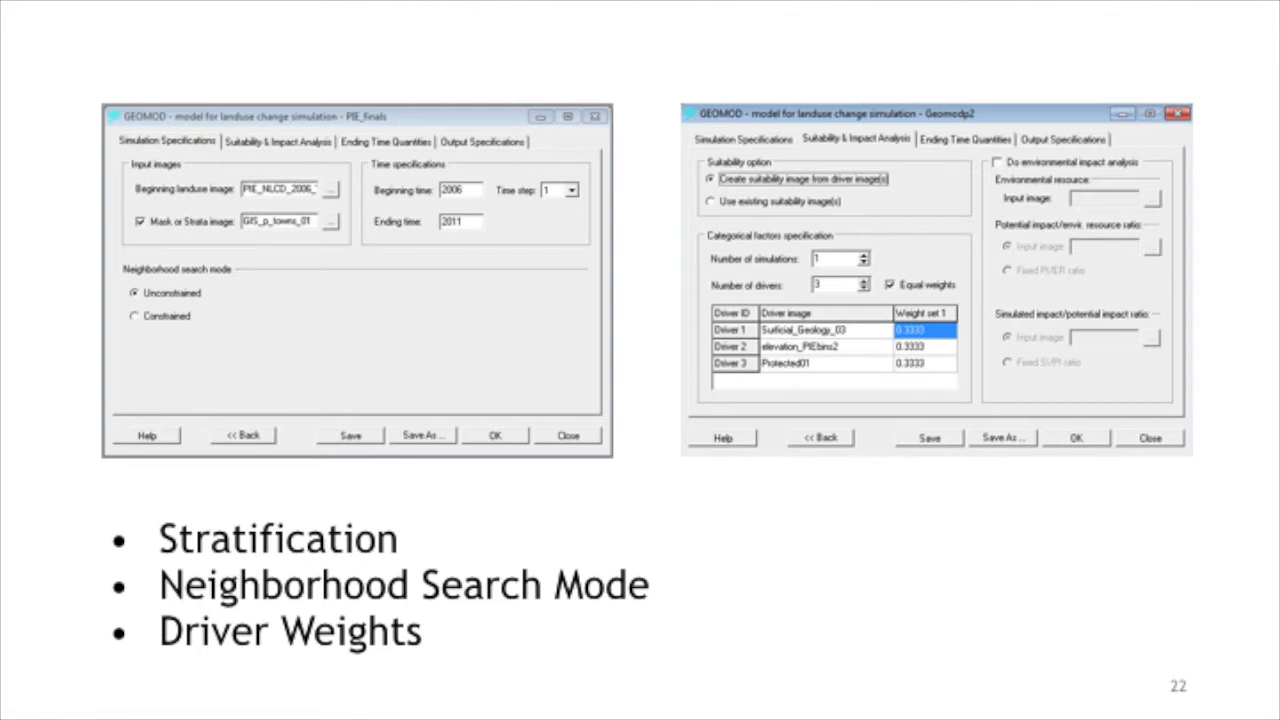